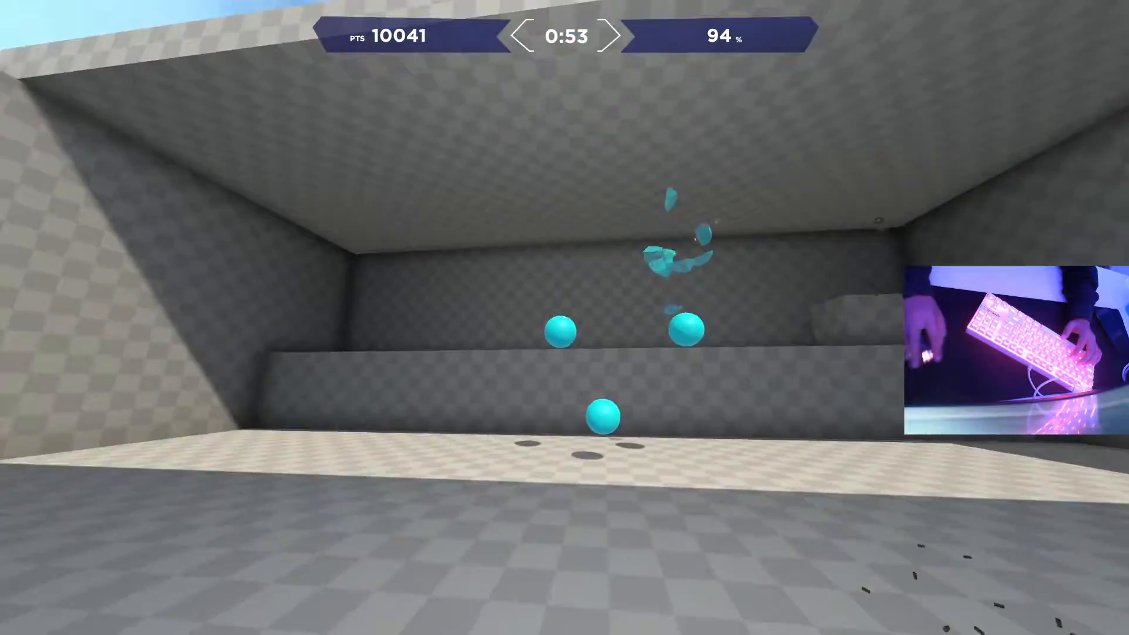
Shoot a cyan target sphere, bringing the score to 14,031 at 95% accuracy
click(565, 320)
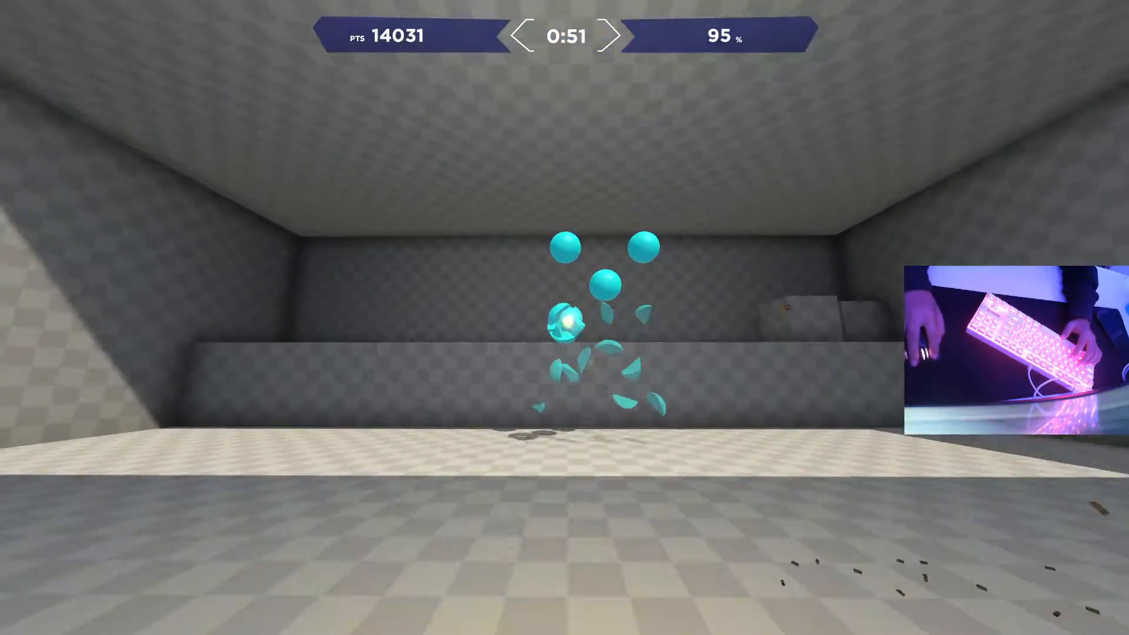